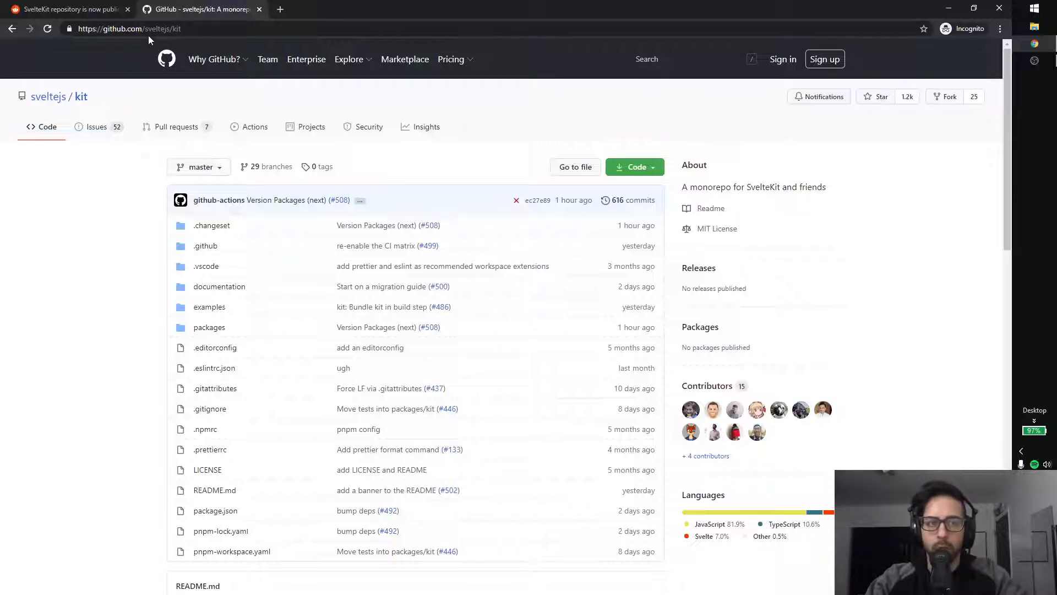
mouse_move(137, 215)
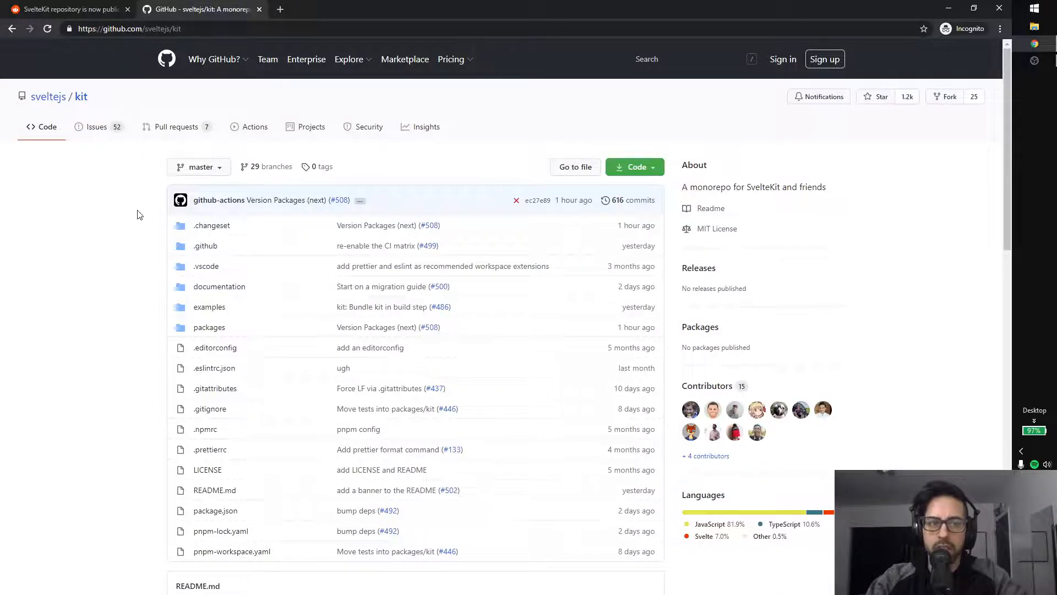
Scroll through the sveltejs/kit repository page and back up toward the top
scroll(down, 3)
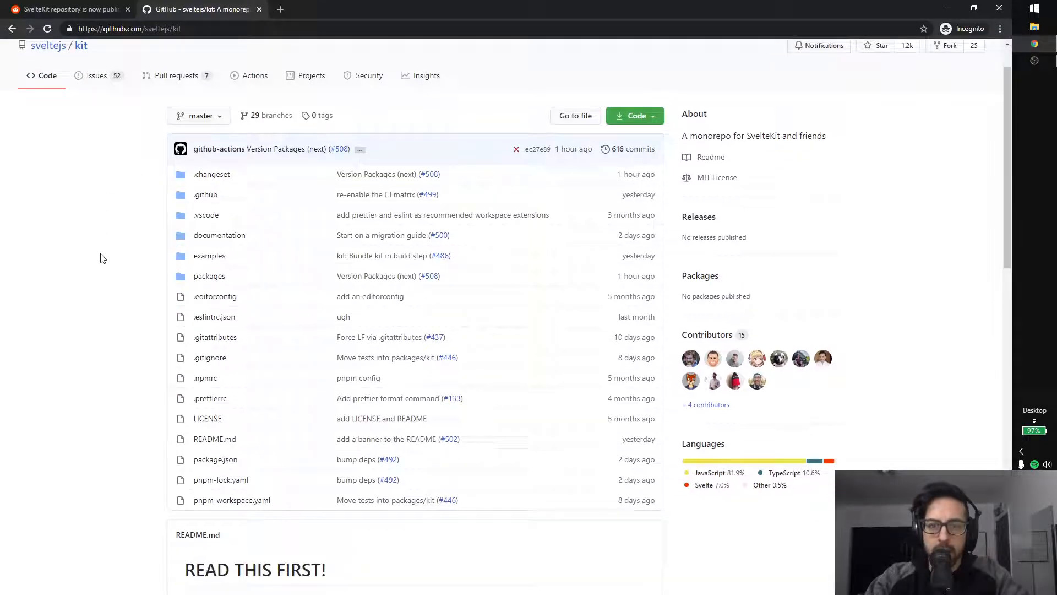
scroll(down, 3)
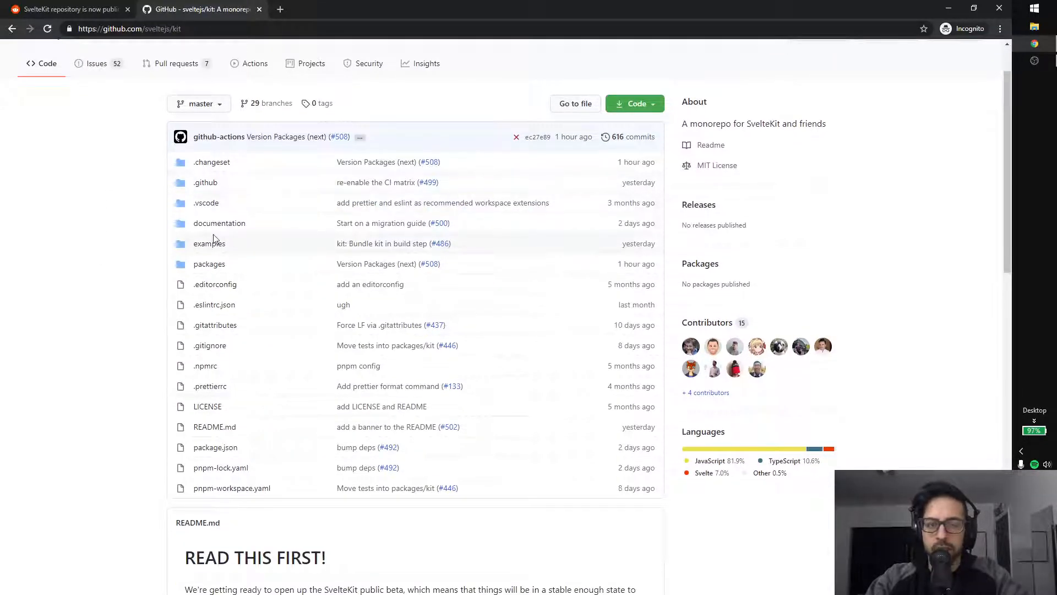
scroll(down, 3)
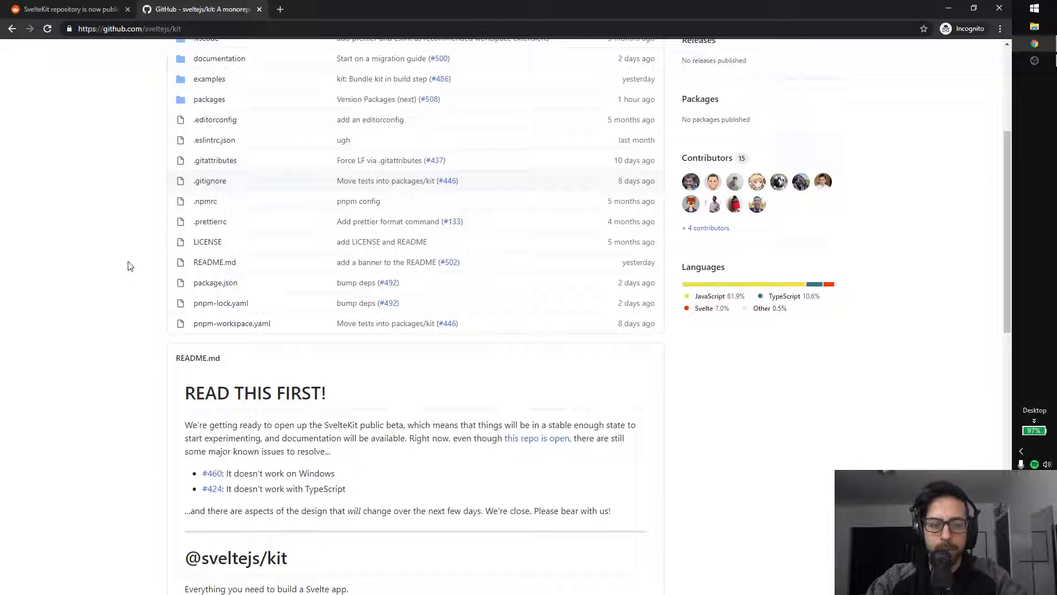
scroll(down, 3)
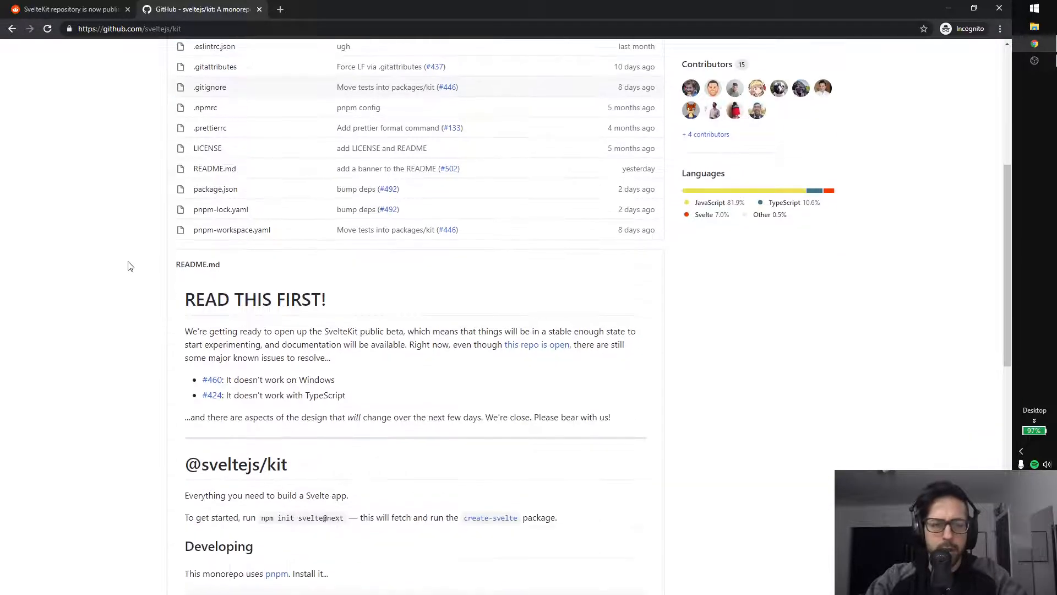
scroll(down, 3)
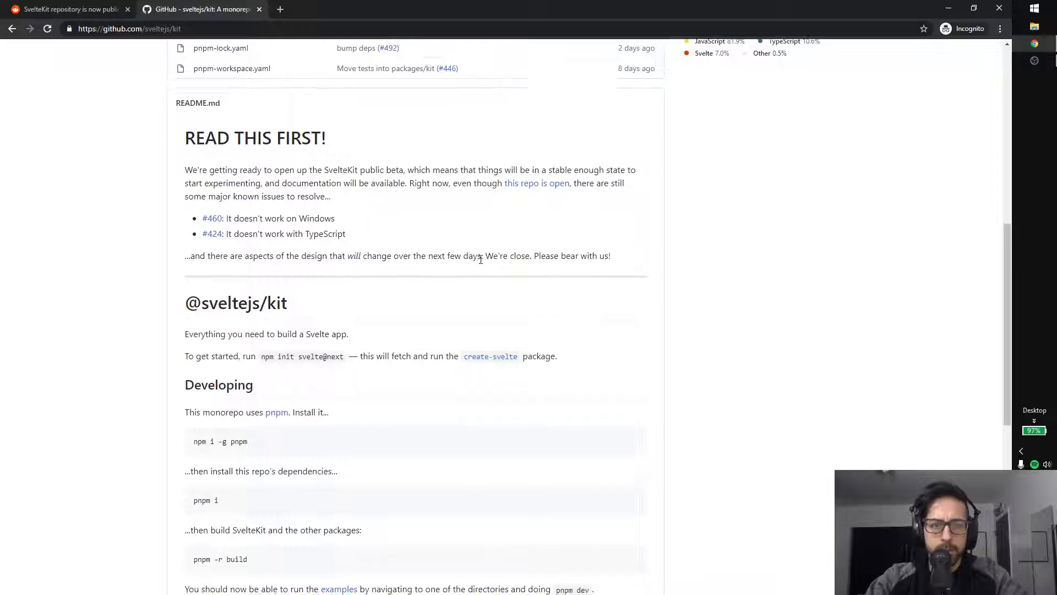
scroll(down, 3)
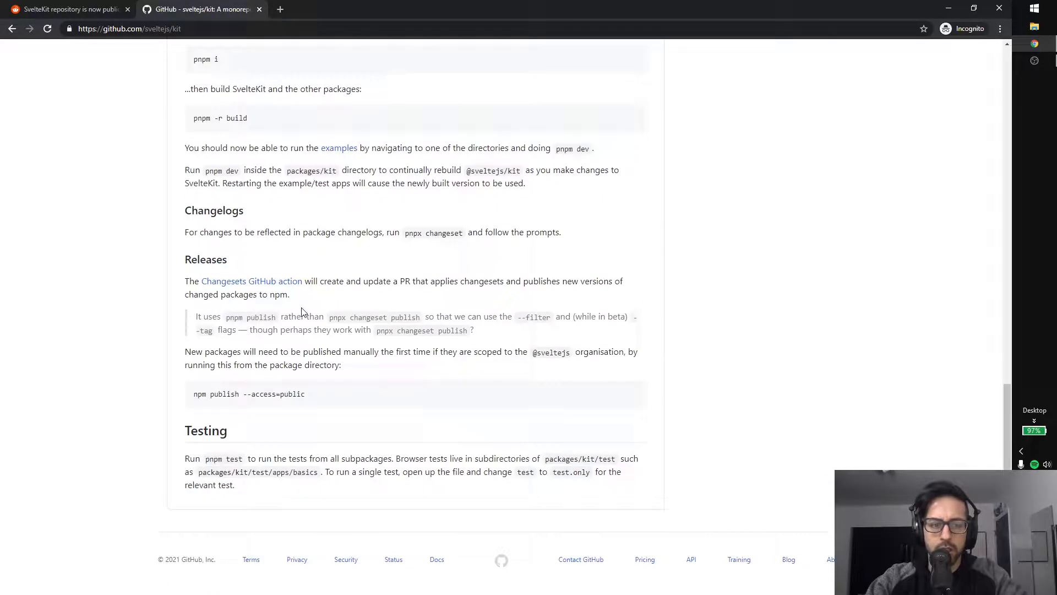
scroll(up, 3)
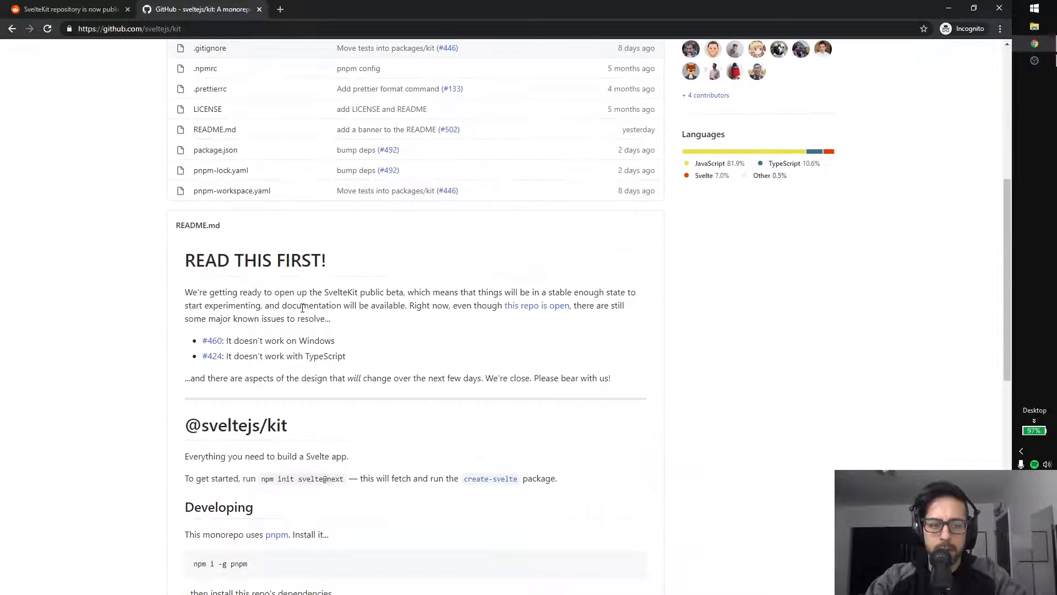
scroll(up, 3)
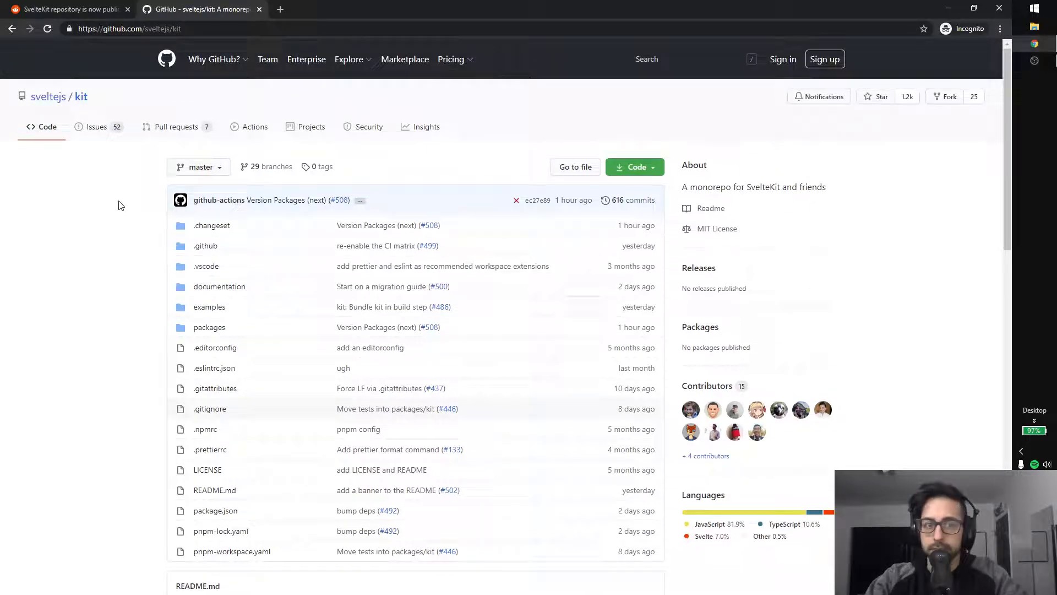
mouse_move(209, 307)
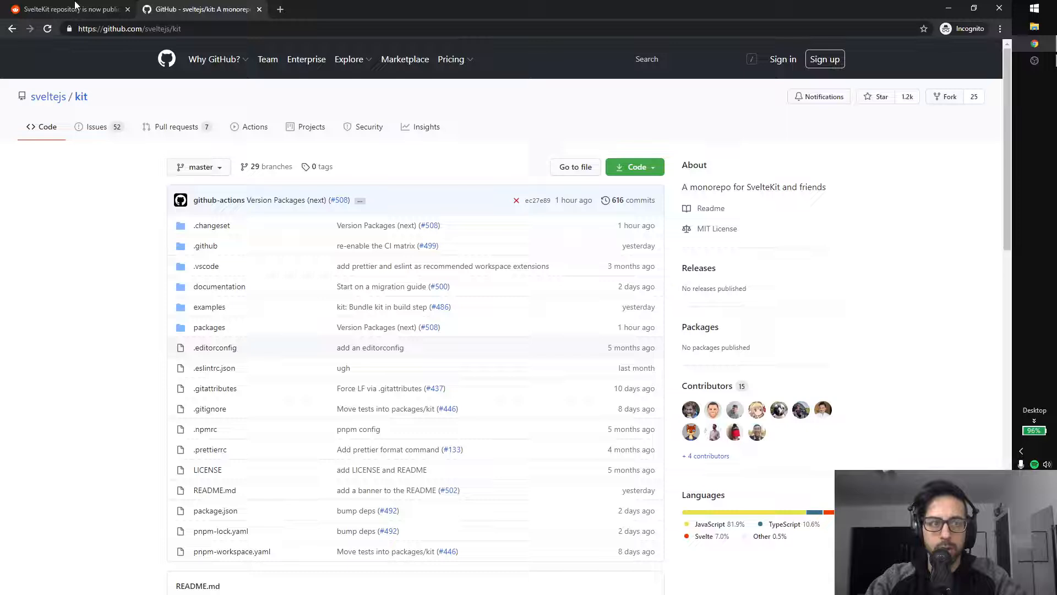
Switch to the Reddit SvelteKit announcement thread and scroll to its top comments
click(68, 9)
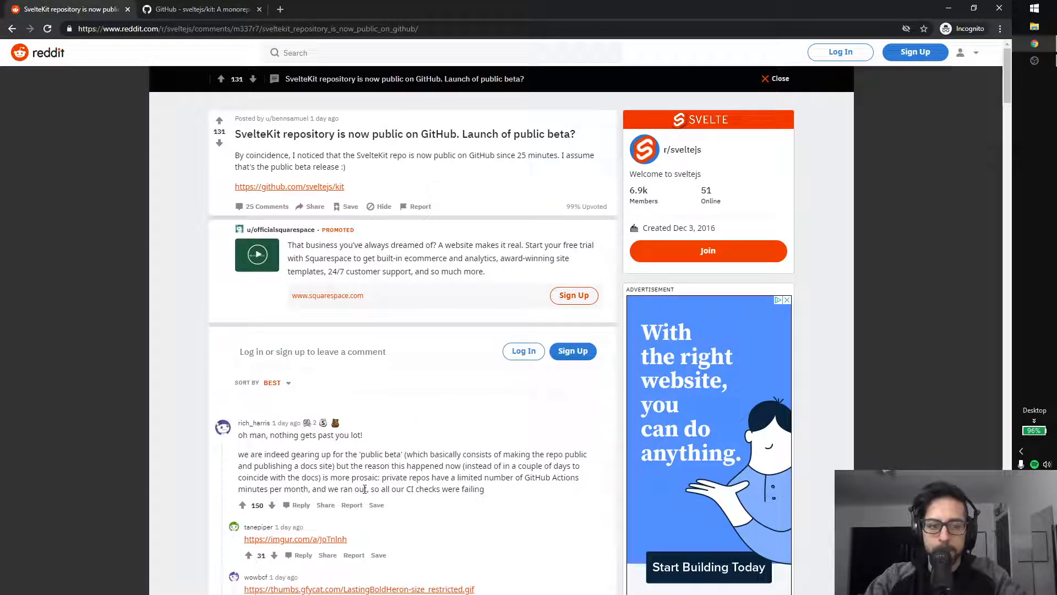
scroll(down, 3)
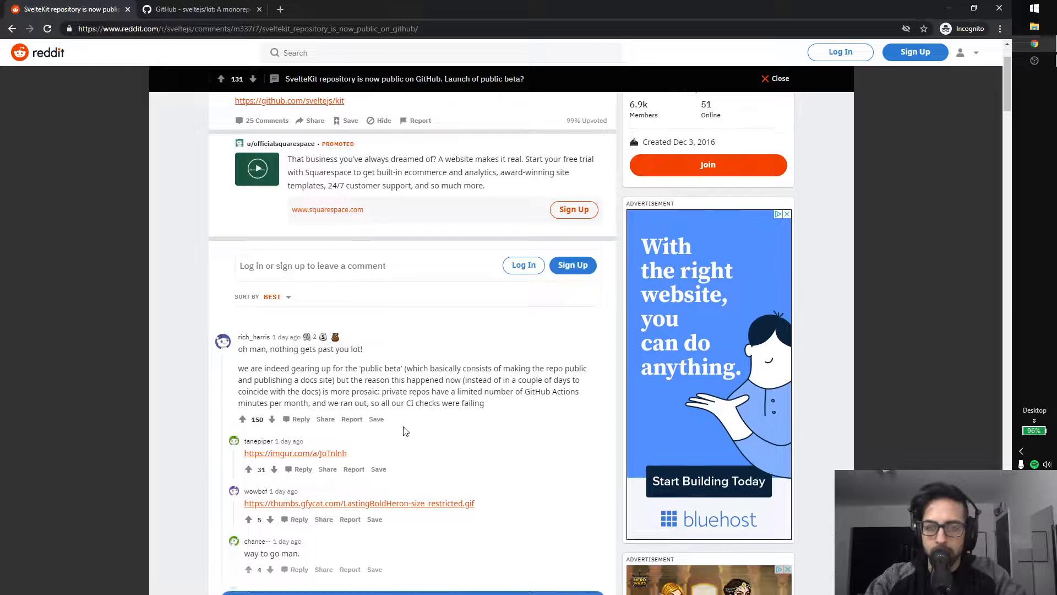
mouse_move(363, 362)
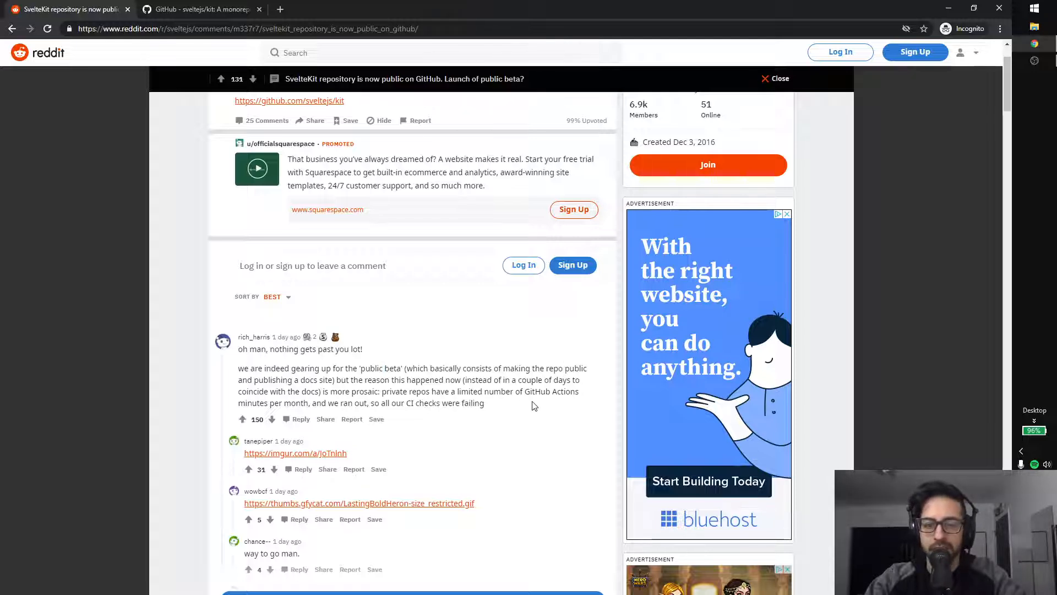
mouse_move(515, 403)
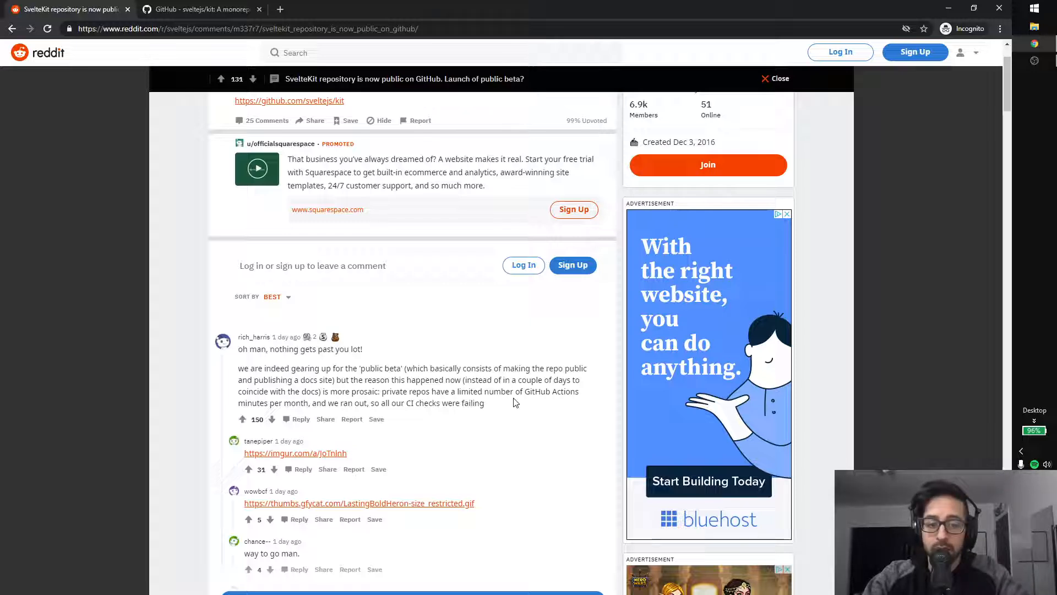
Return to the sveltejs/kit repository page on GitHub
click(196, 9)
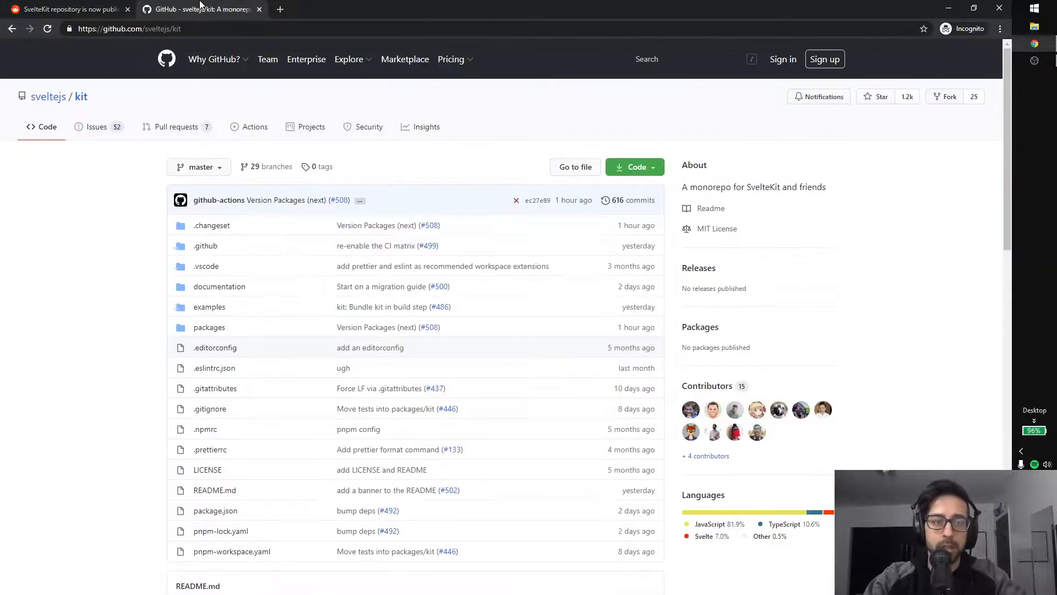
mouse_move(125, 370)
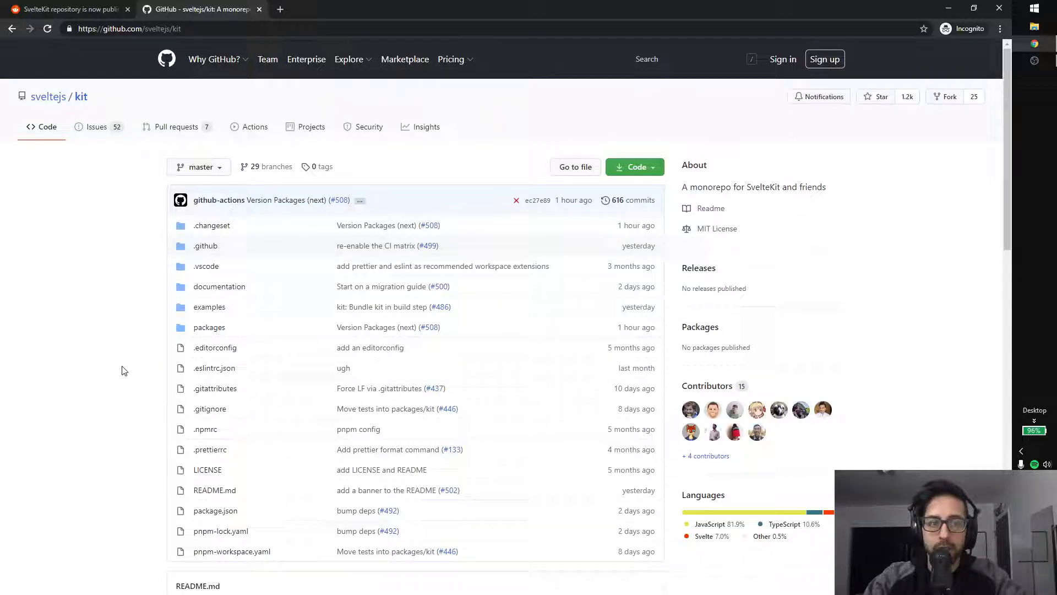